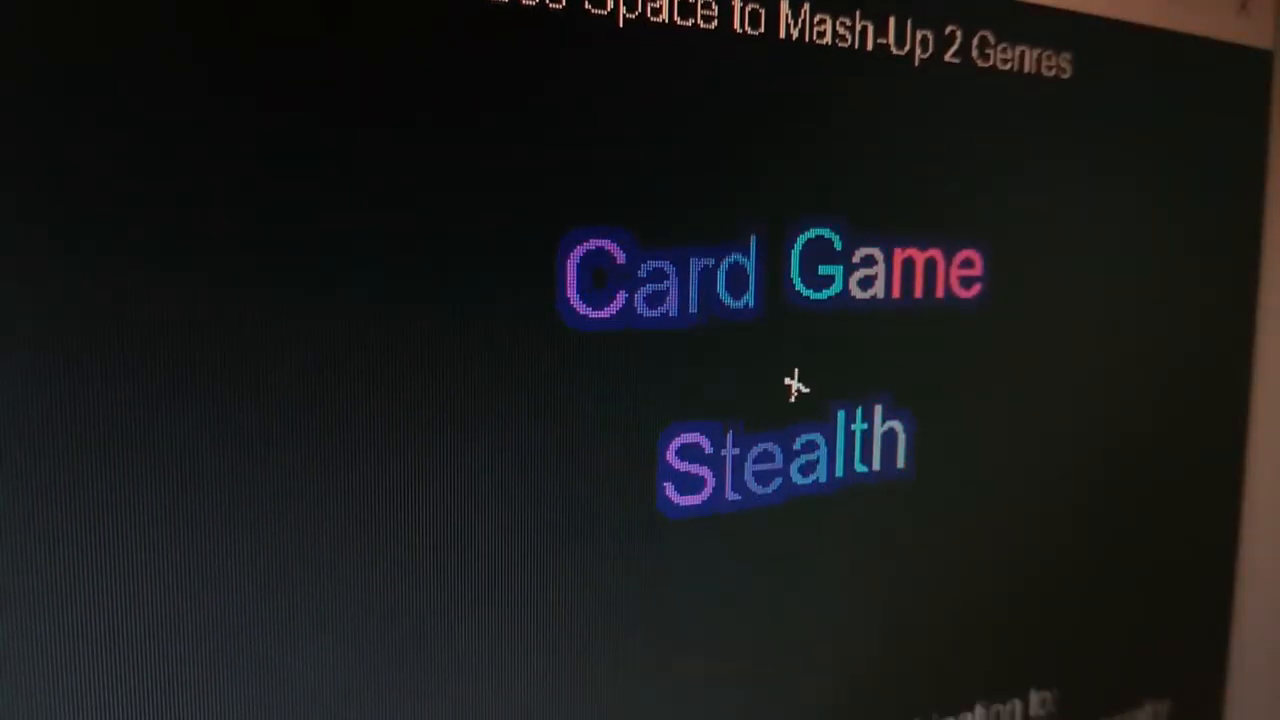
# Step: Generate a random genre pairing, landing on Card Game with Stealth
pyautogui.press('space')
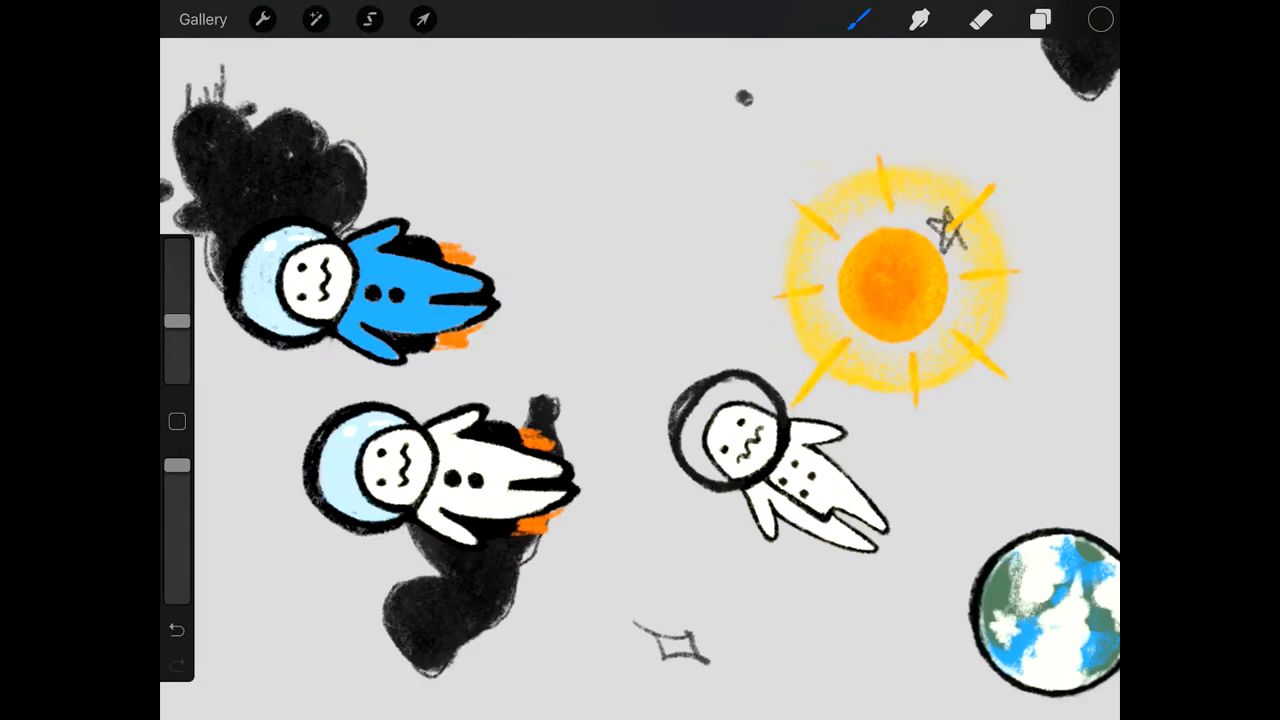
# Step: Switch to the Eraser so parts of the space drawing can be removed
pyautogui.click(980, 20)
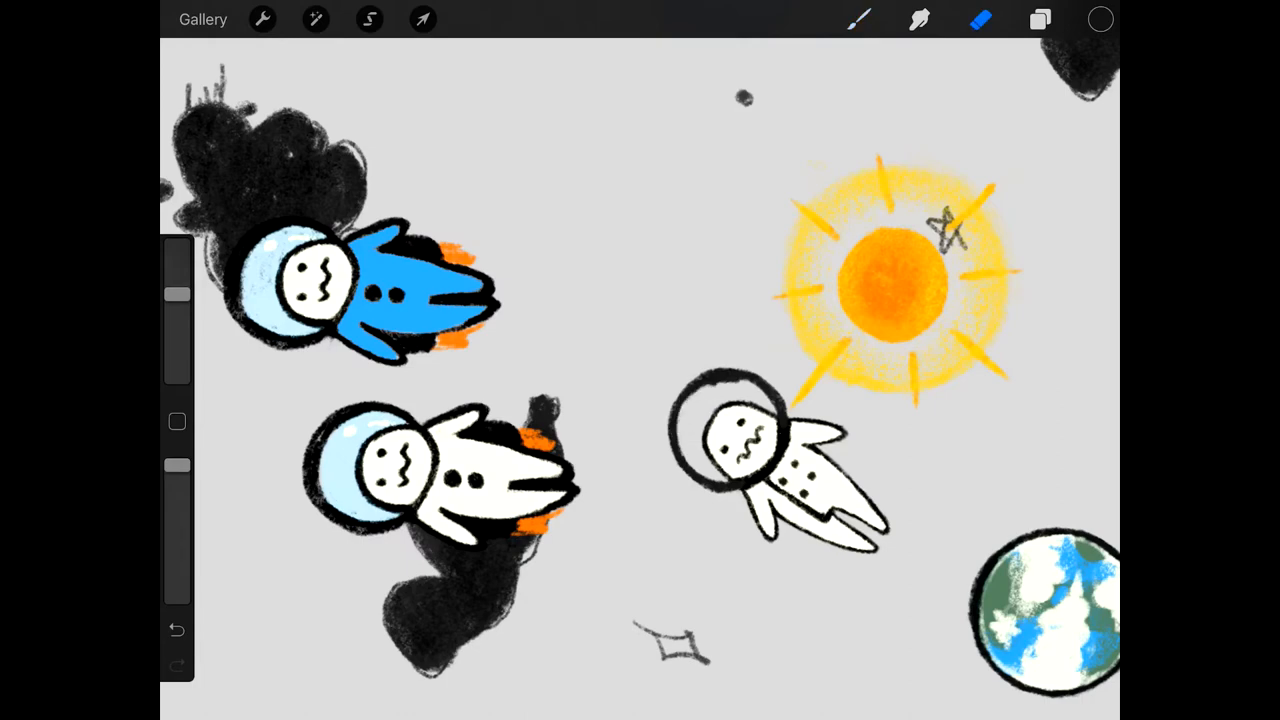